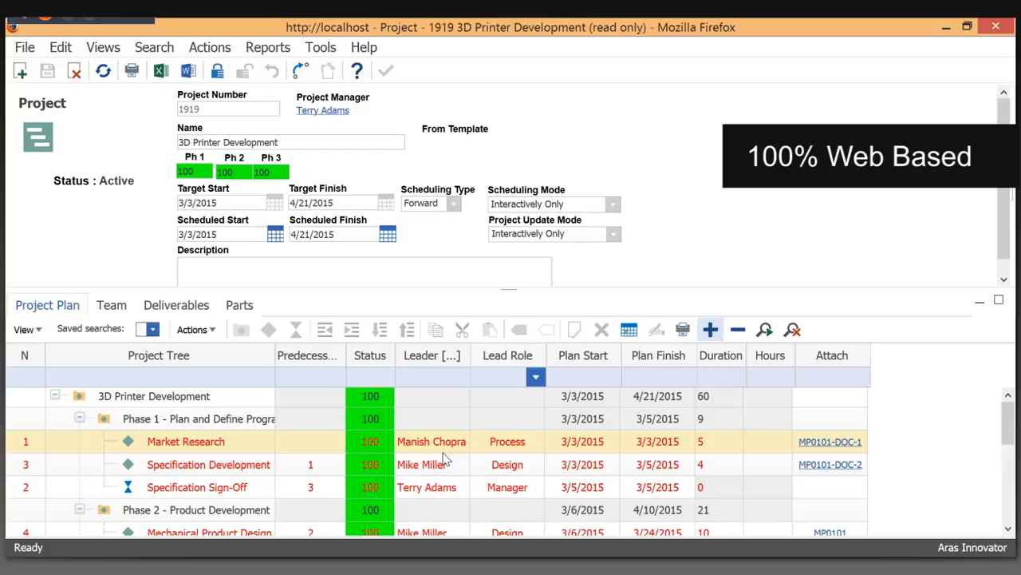
Step: Show deliverable MP0103-DOC-1 with its discussion panel and attached presentation for red-circle markup
scroll("down", 3)
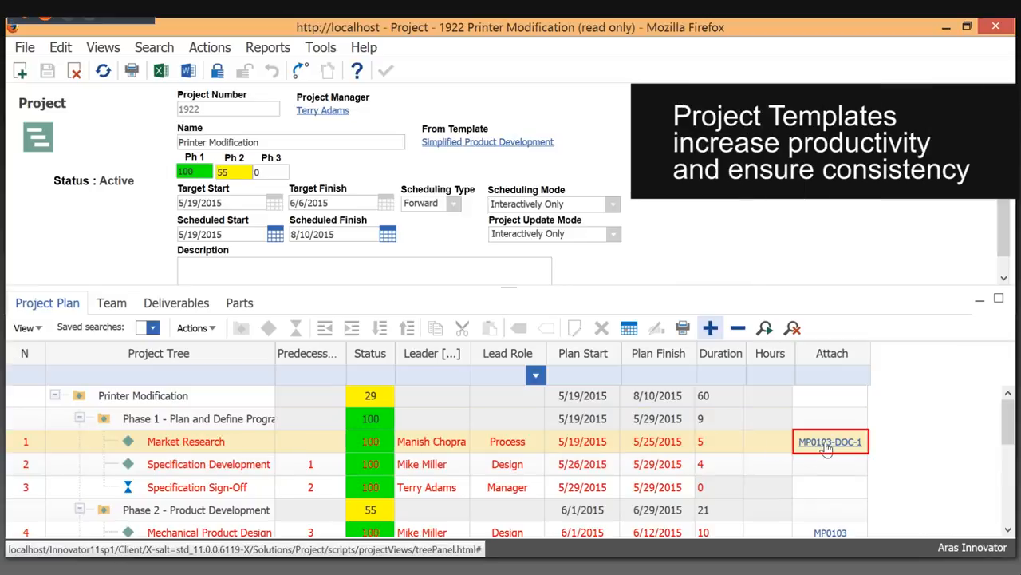
left_click(111, 302)
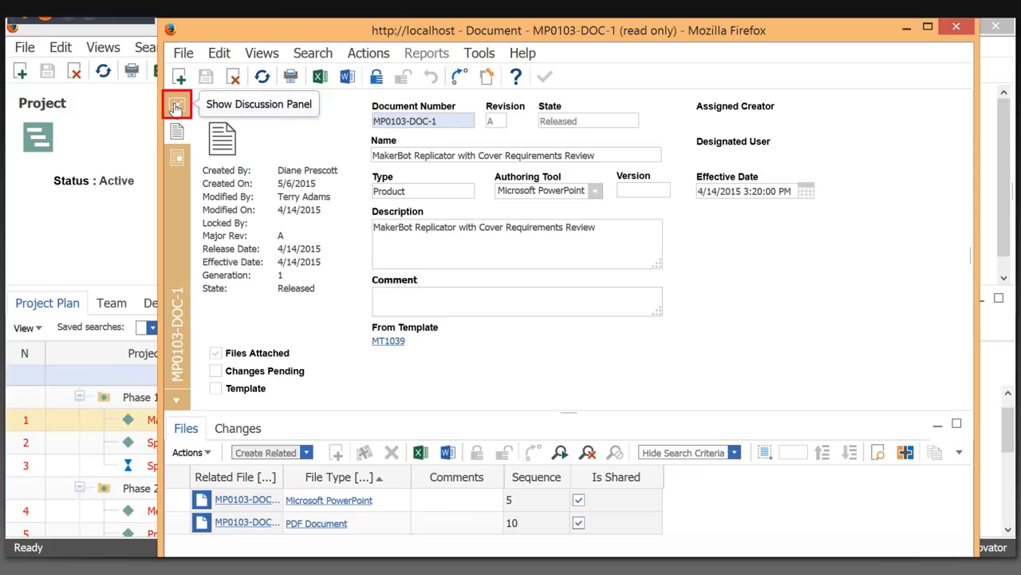
left_click(176, 107)
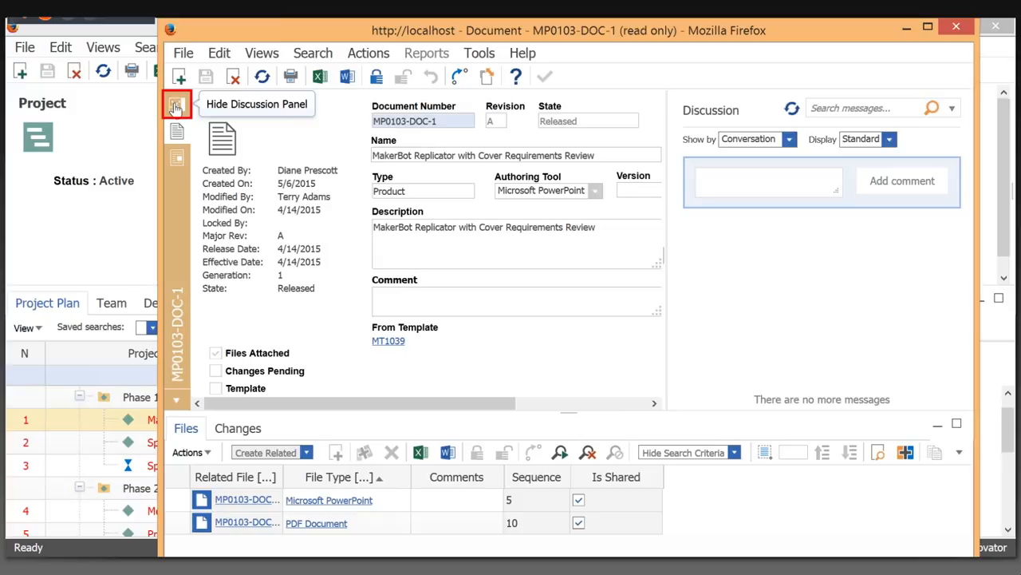
left_click(177, 107)
type("Please")
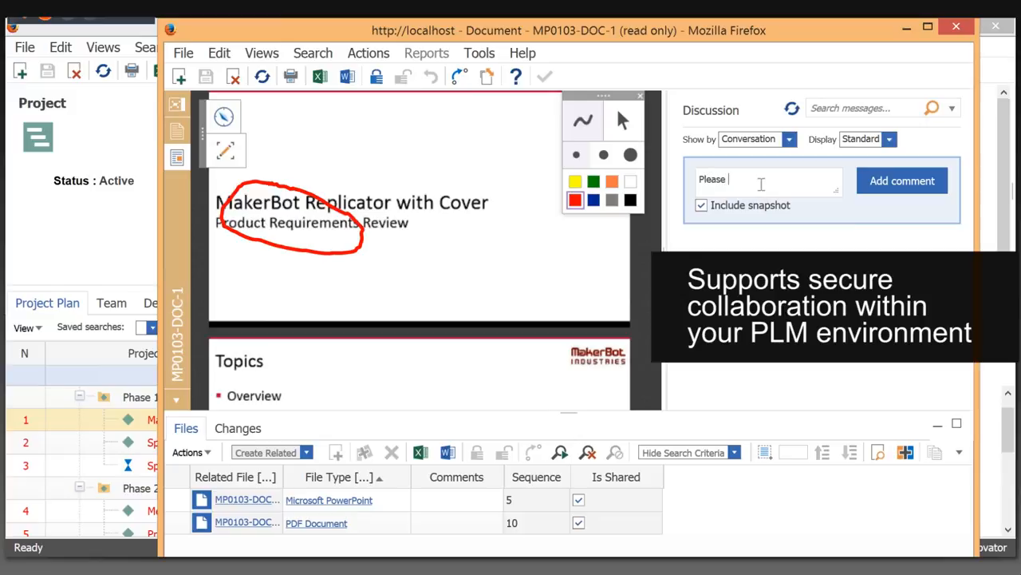
Step: From My InBasket, bring up the Activity Completion Form for Printer Modification's Product Validation task
left_click(902, 180)
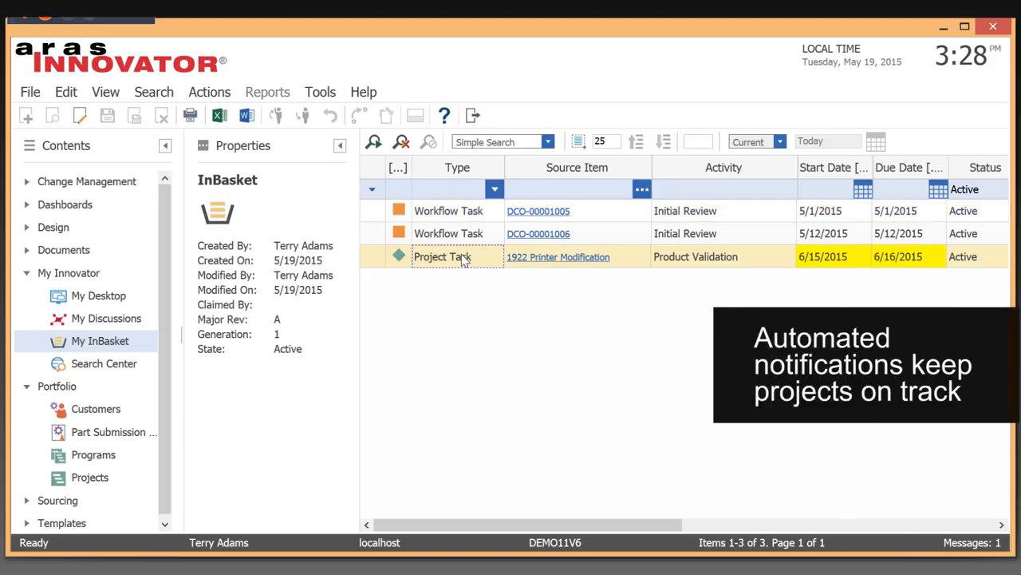
double_click(442, 256)
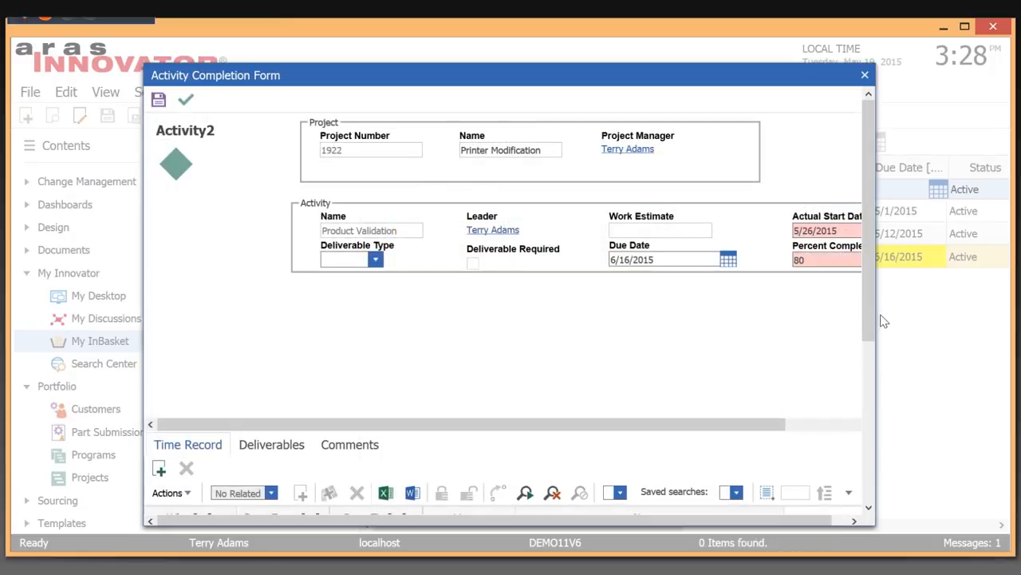